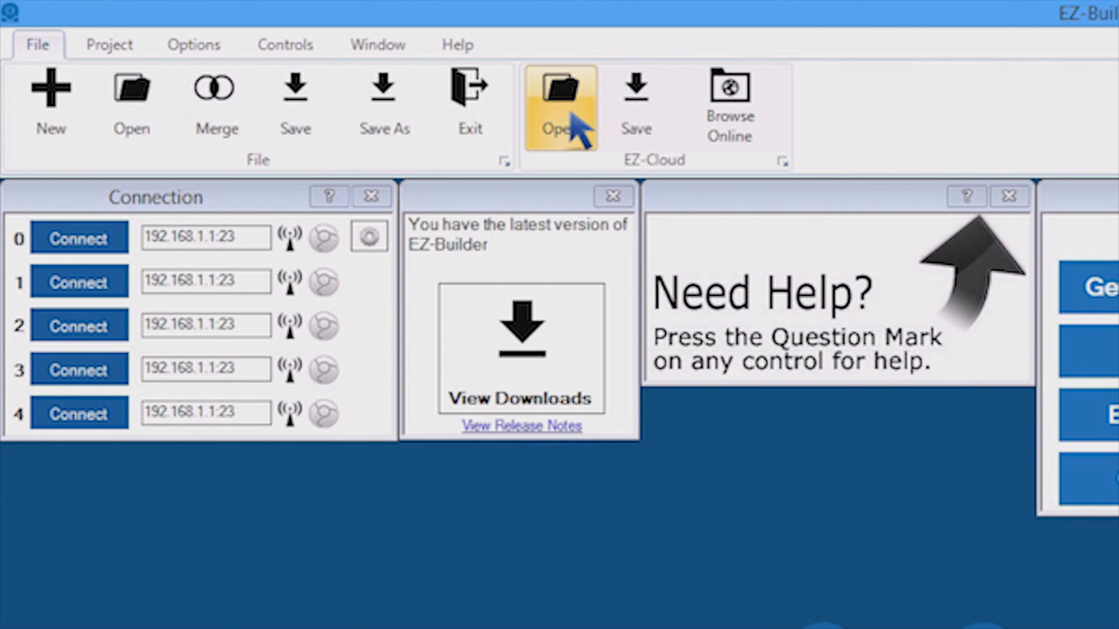
Load the humanoid robot project from EZ-Cloud and accept its assembly instructions prompt.
left_click(558, 89)
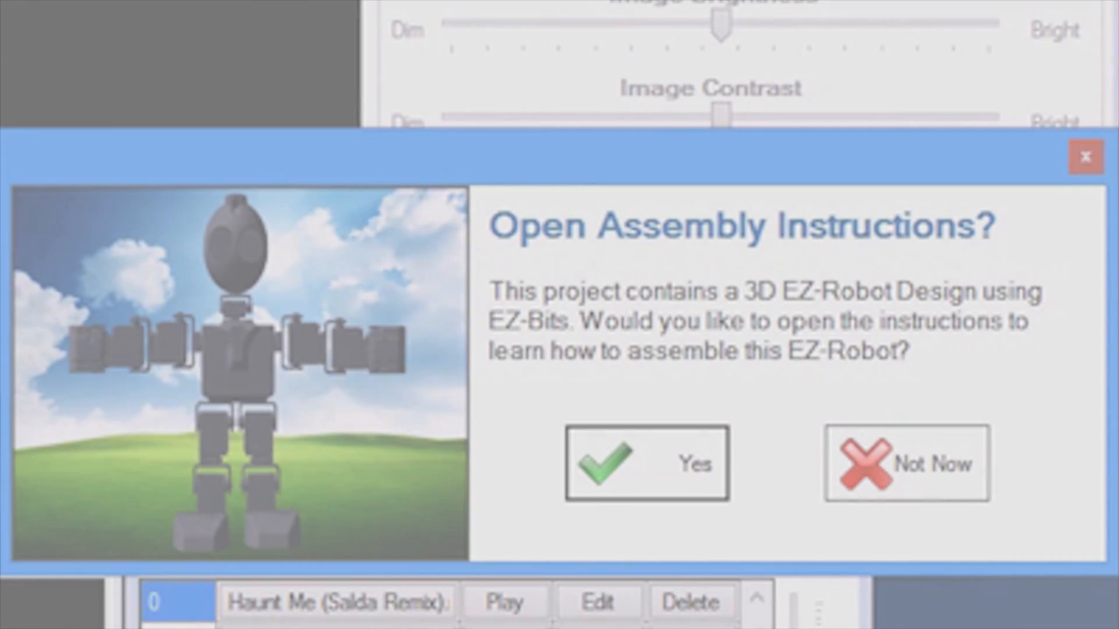
left_click(645, 462)
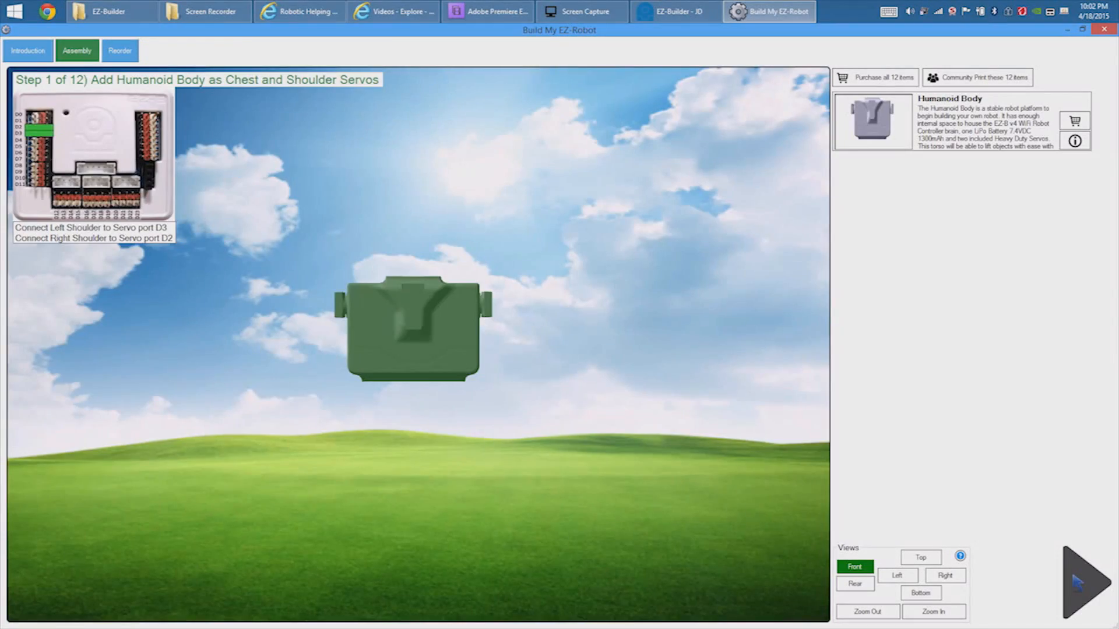
Advance through all 12 assembly steps to Completed and view the humanoid from the left.
left_click(1082, 581)
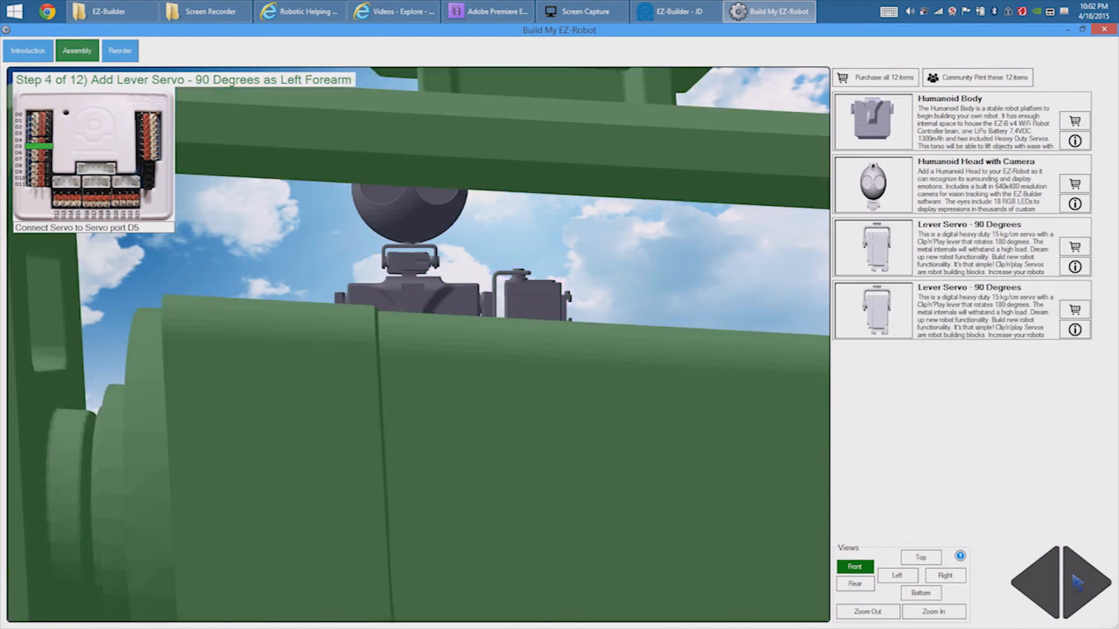
left_click(1073, 582)
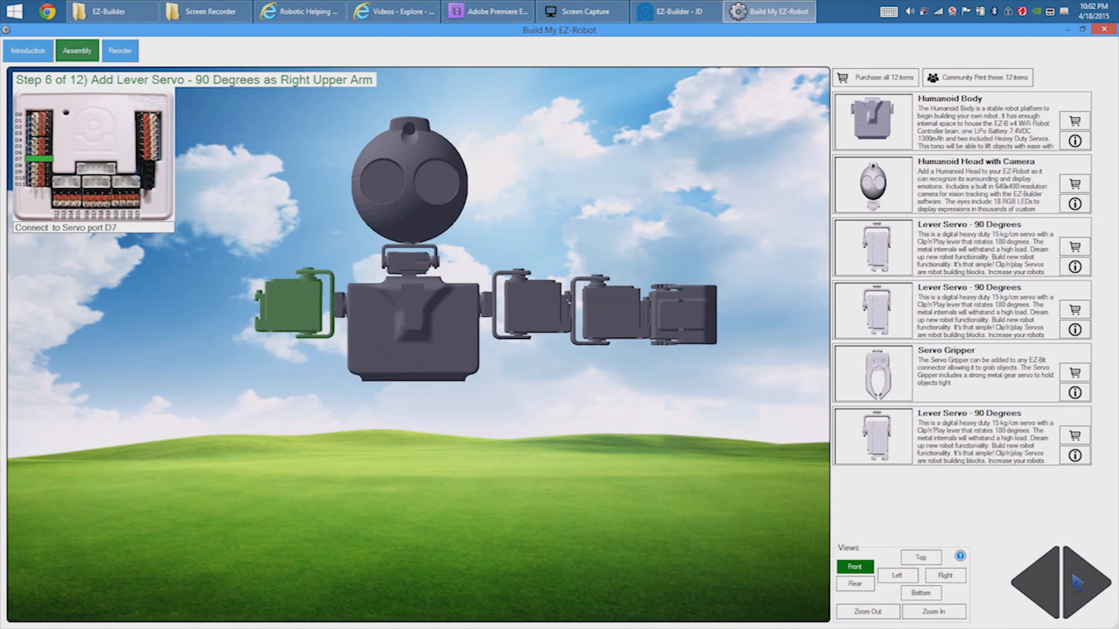
left_click(1082, 578)
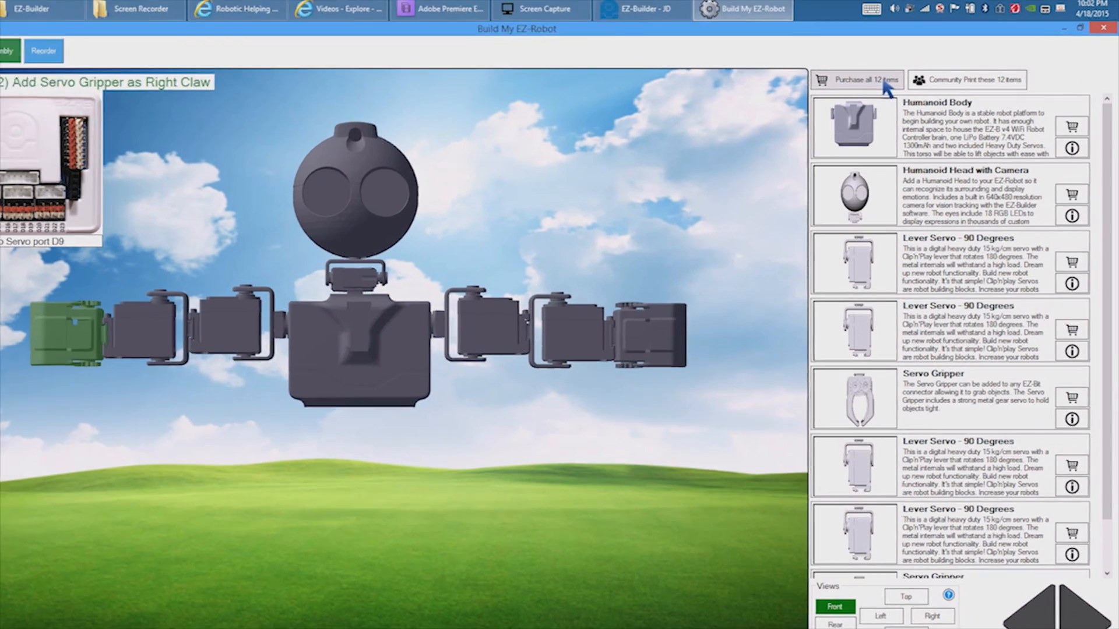
left_click(855, 80)
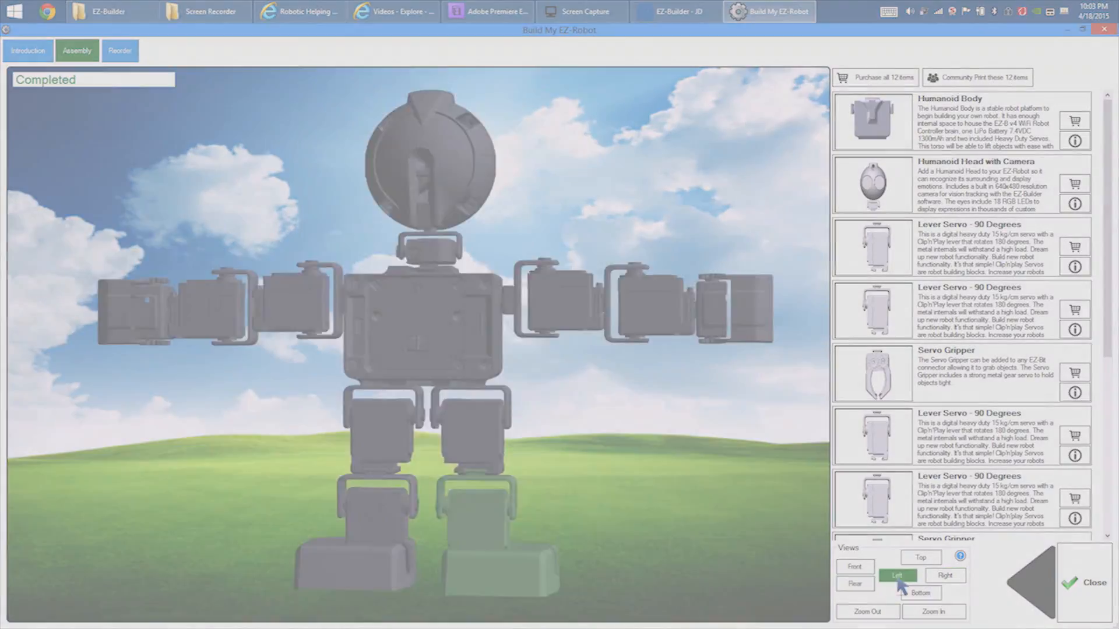
left_click(676, 11)
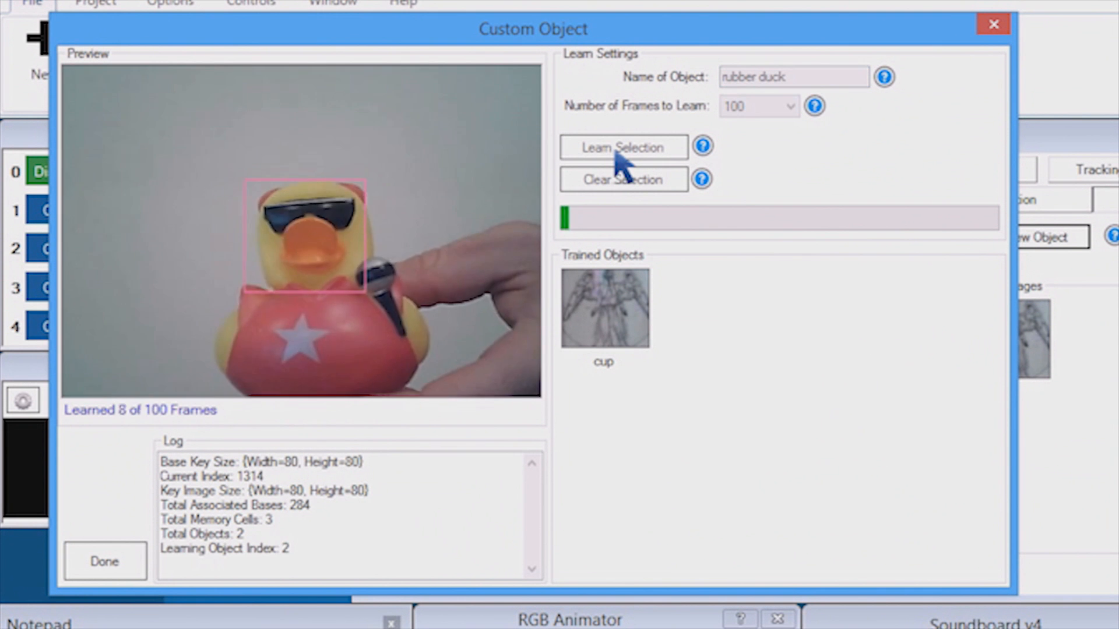
Learn the 'rubber duck' custom object, then browse the ControlCommand cheat sheet list.
left_click(622, 147)
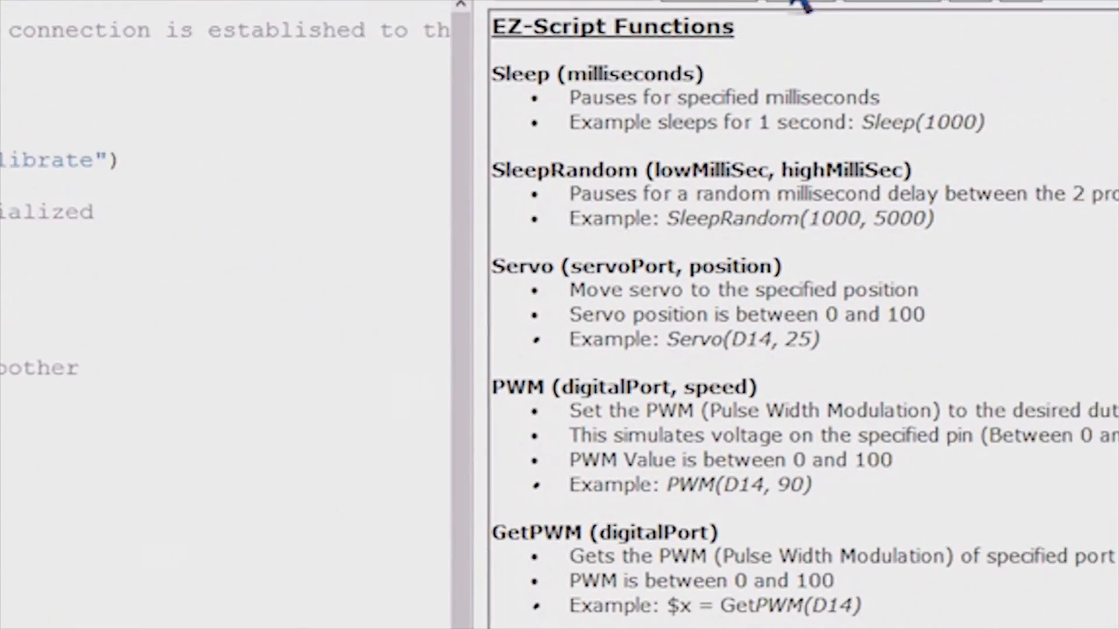
left_click(371, 32)
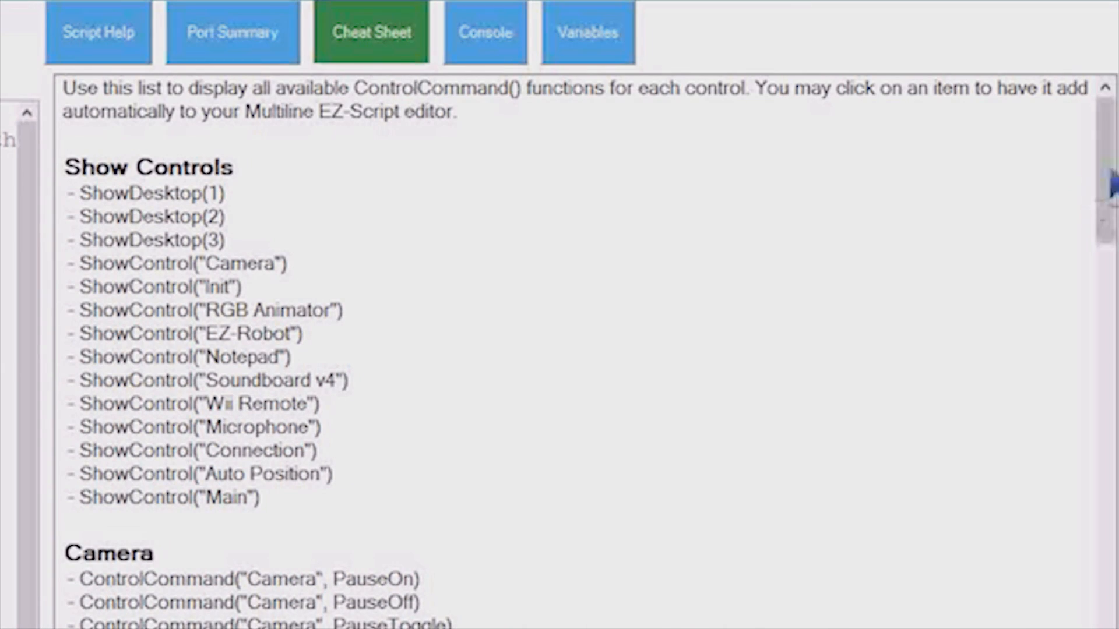
scroll("down", 3)
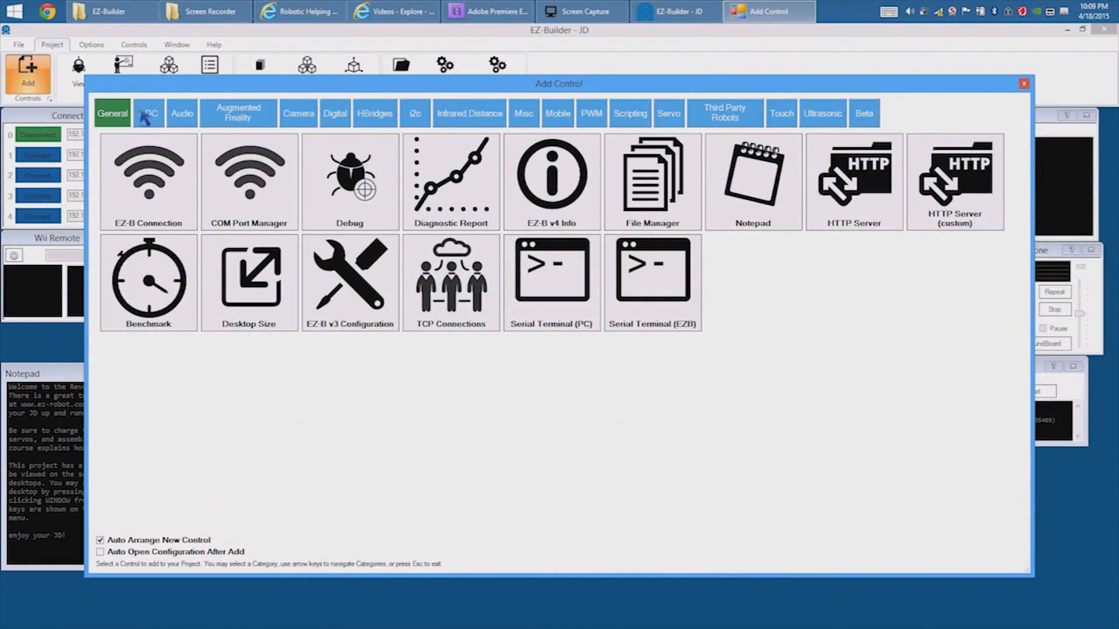
Browse the Augmented Reality, i2c, Mobile, Servo and third-party robot control categories.
left_click(238, 113)
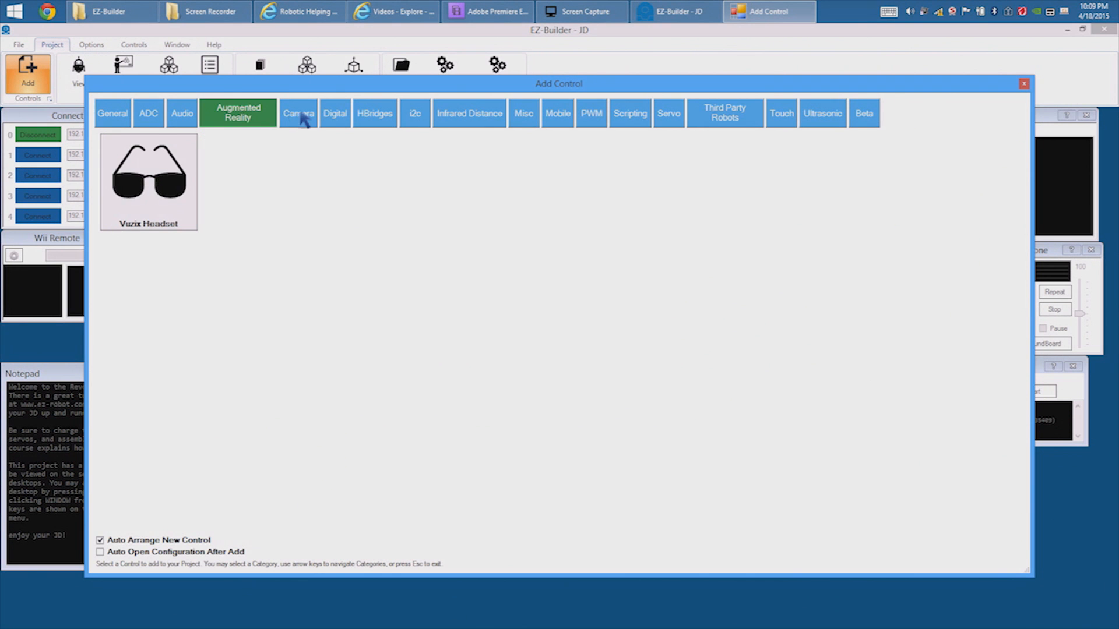
left_click(414, 113)
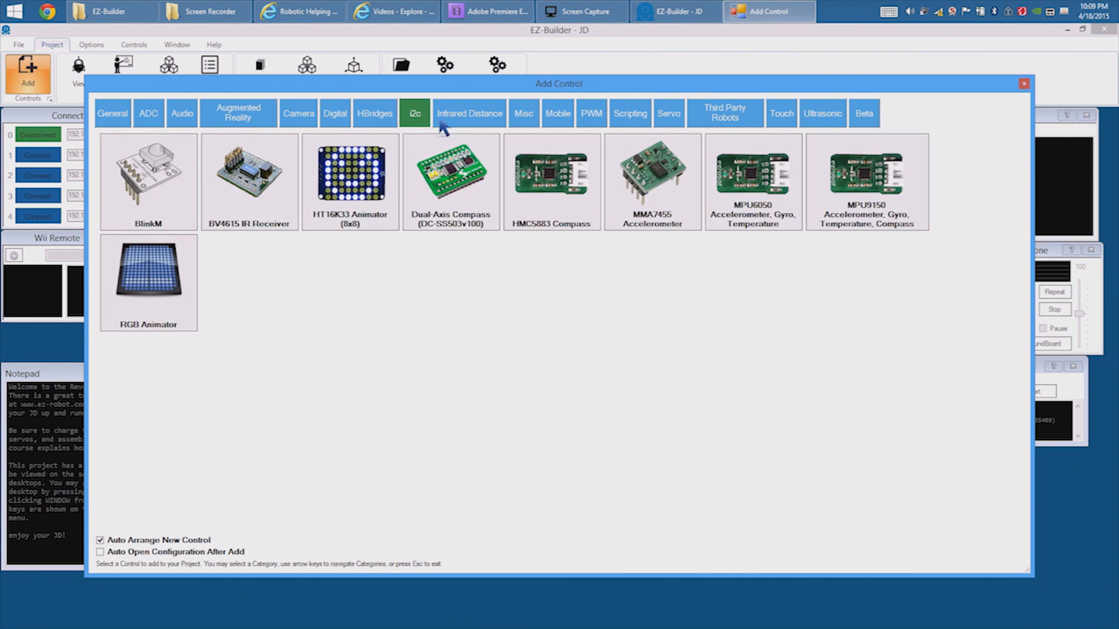
left_click(557, 113)
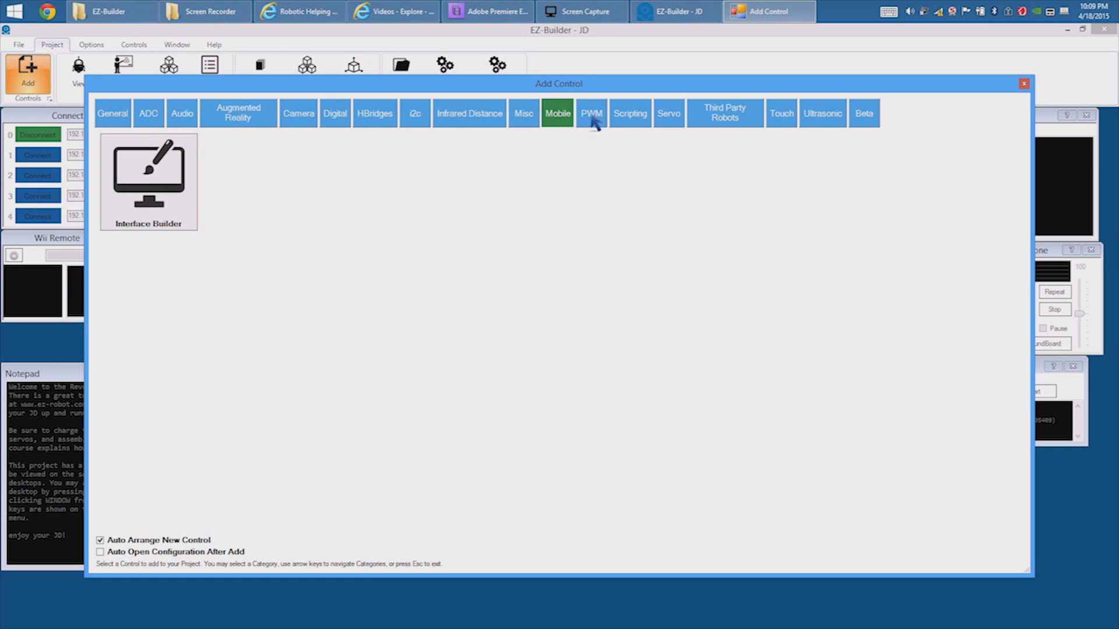
left_click(667, 113)
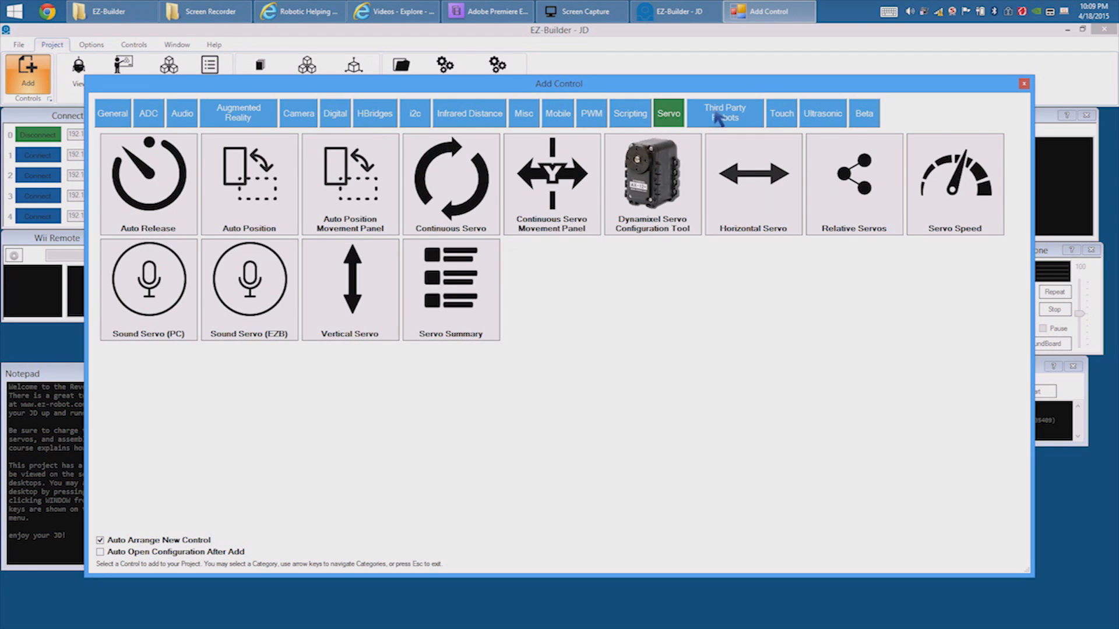
left_click(822, 113)
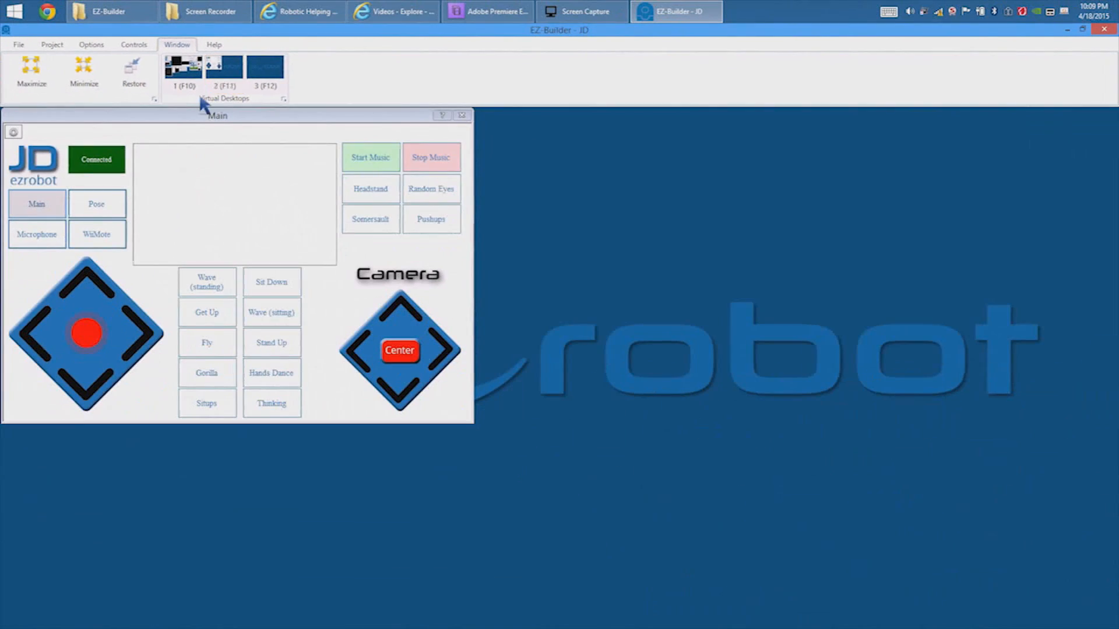
Place an Interface Builder control and inspect the Forward Button's images and script.
left_click_drag(218, 116, 467, 167)
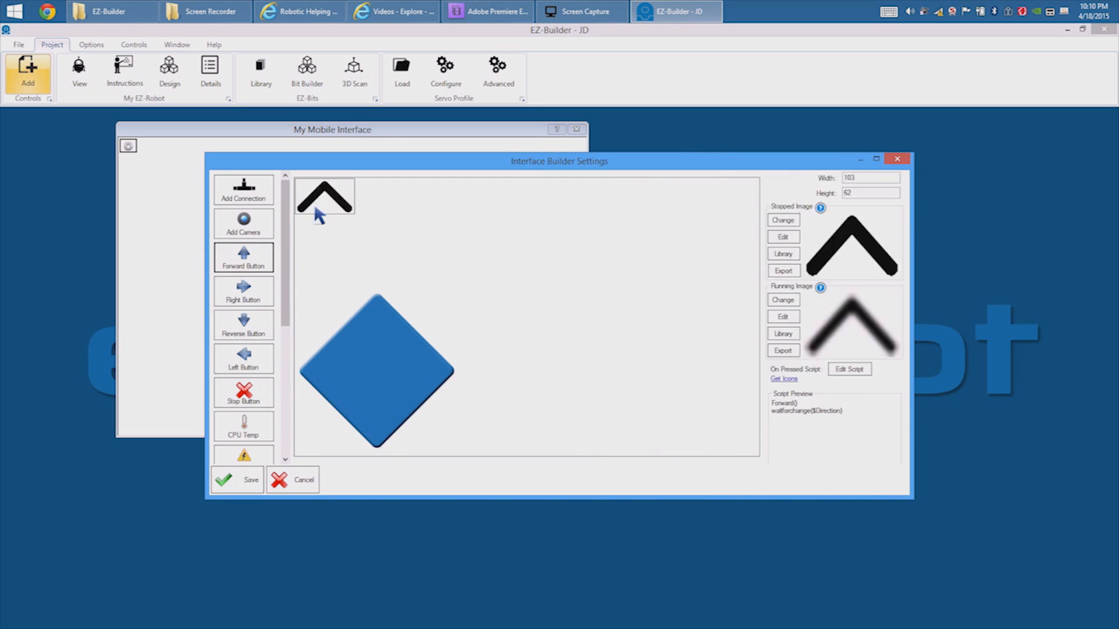
left_click(243, 325)
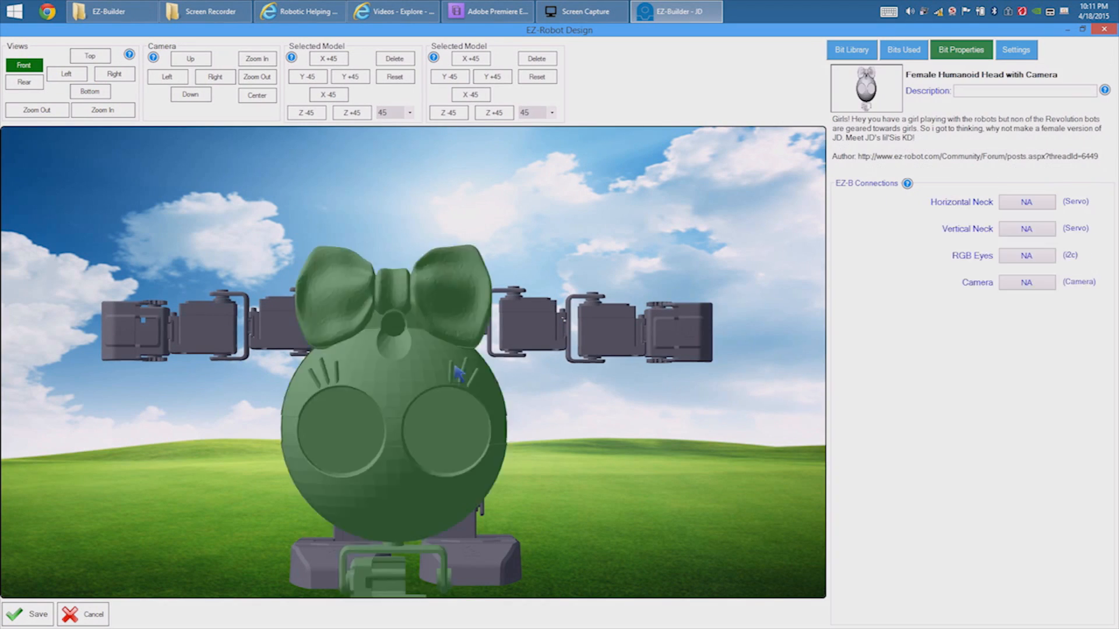
Show the female humanoid head's Bit Properties and scroll the Bits Used parts list.
left_click(190, 95)
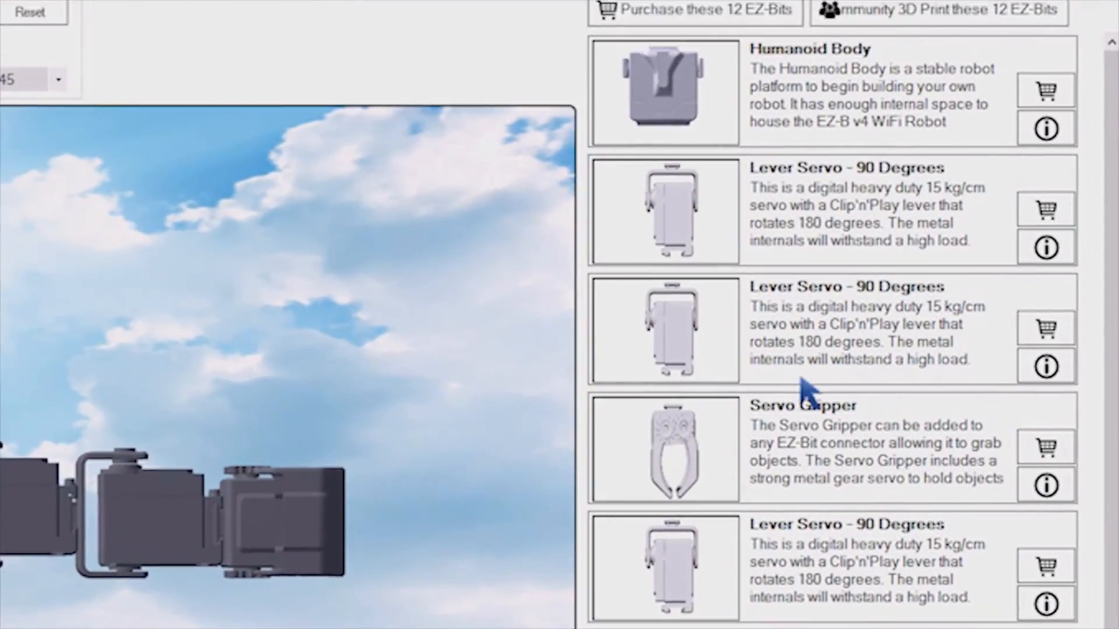
scroll("down", 3)
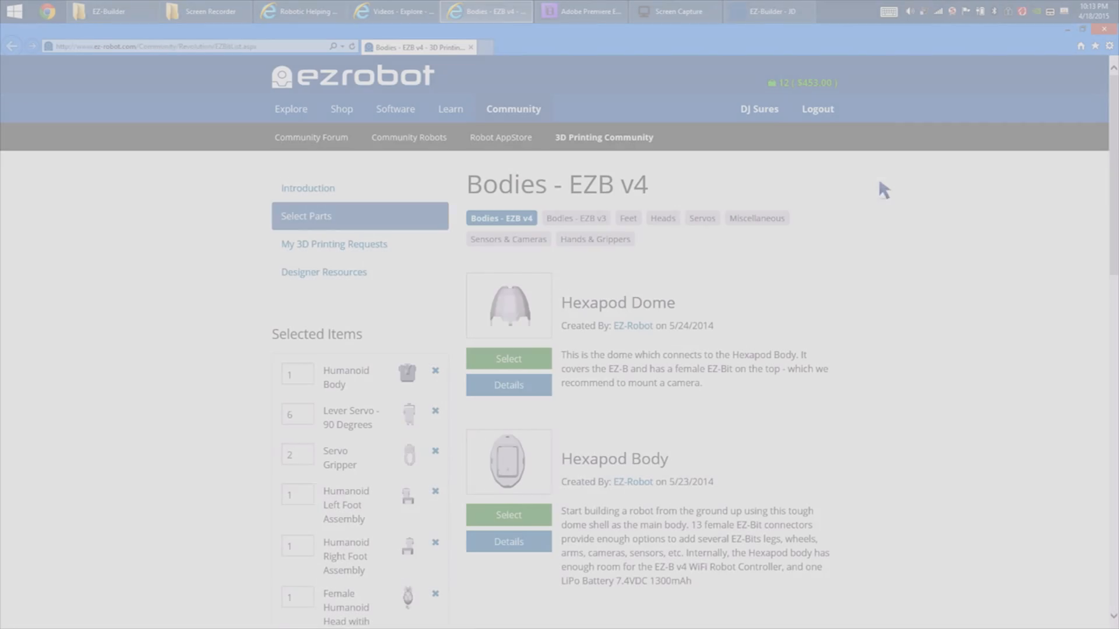
Use Find a 3D Printer for the selected parts and browse the community printer list.
scroll("down", 3)
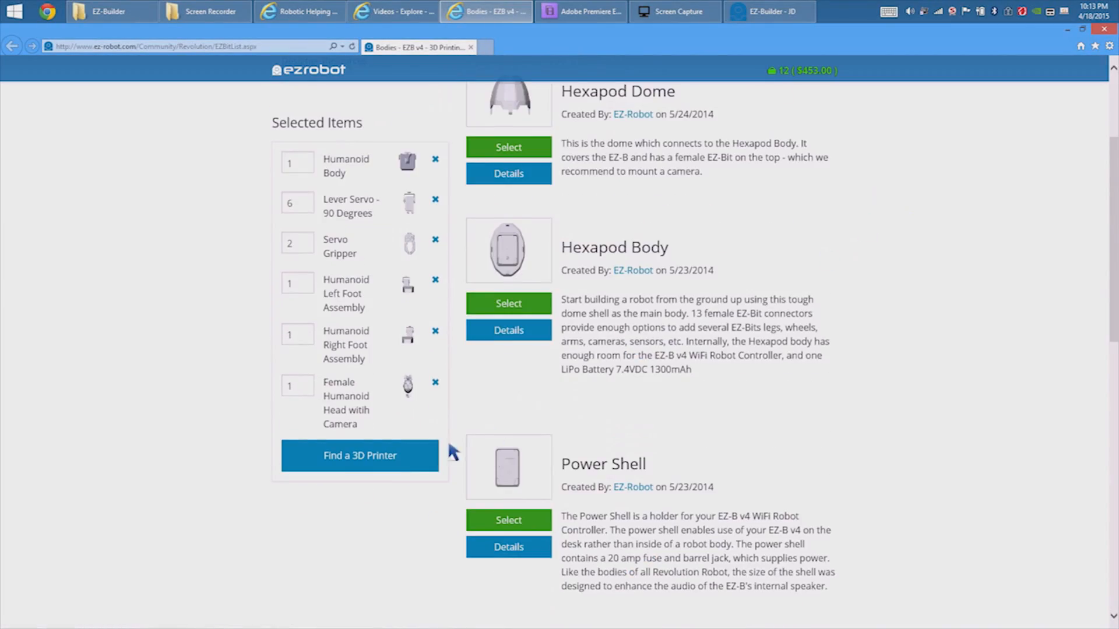
left_click(360, 455)
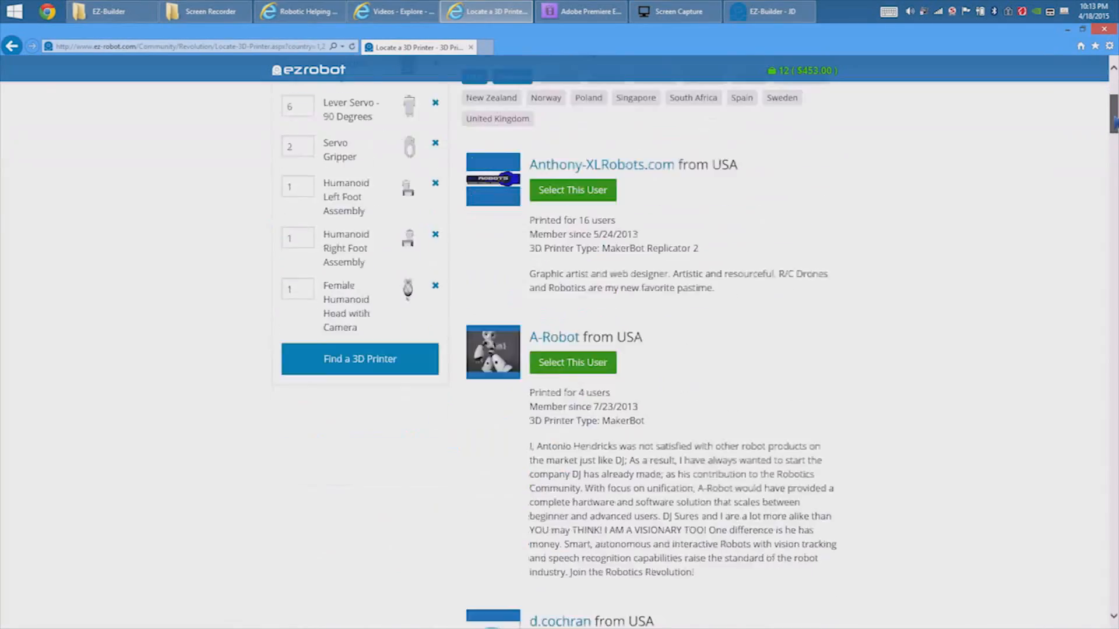
scroll("down", 3)
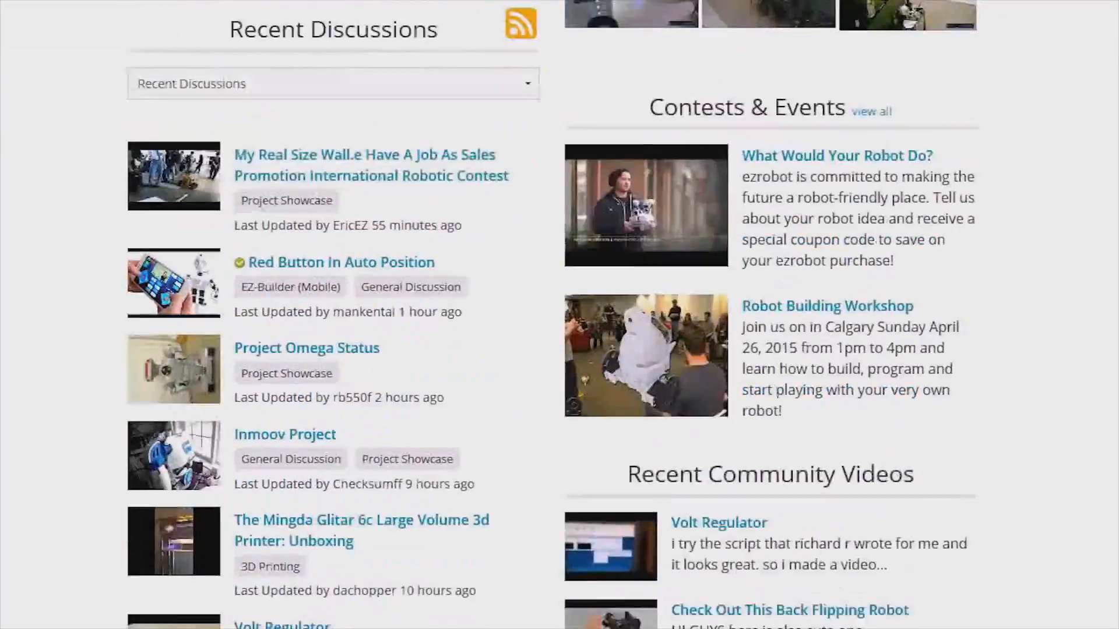
Choose another Recent Discussions listing category and scroll through the older discussions.
left_click(332, 84)
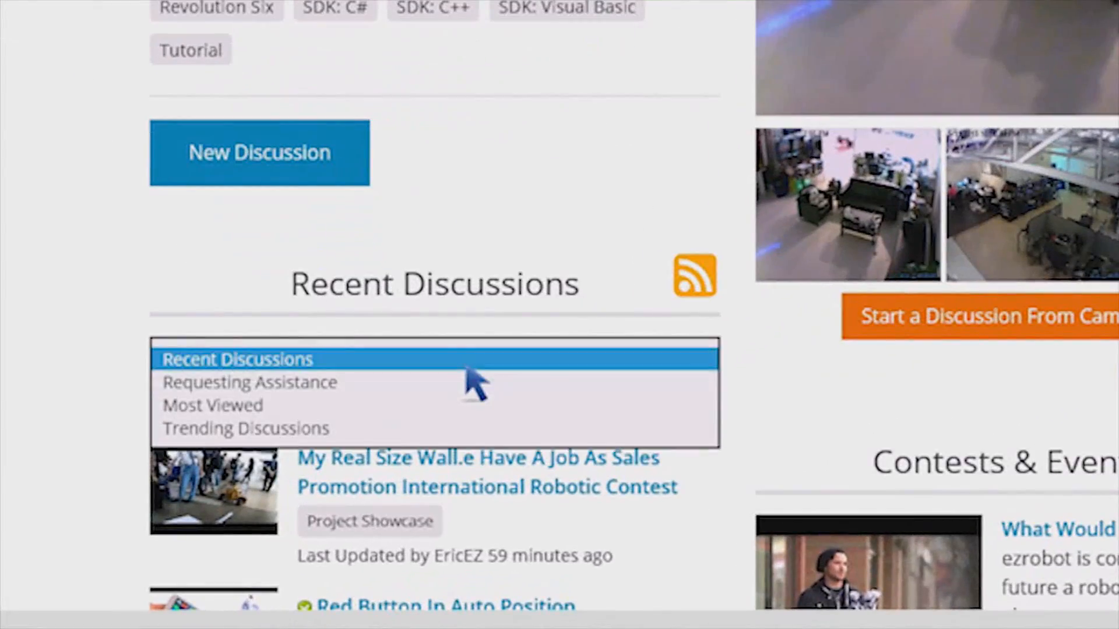
scroll("down", 3)
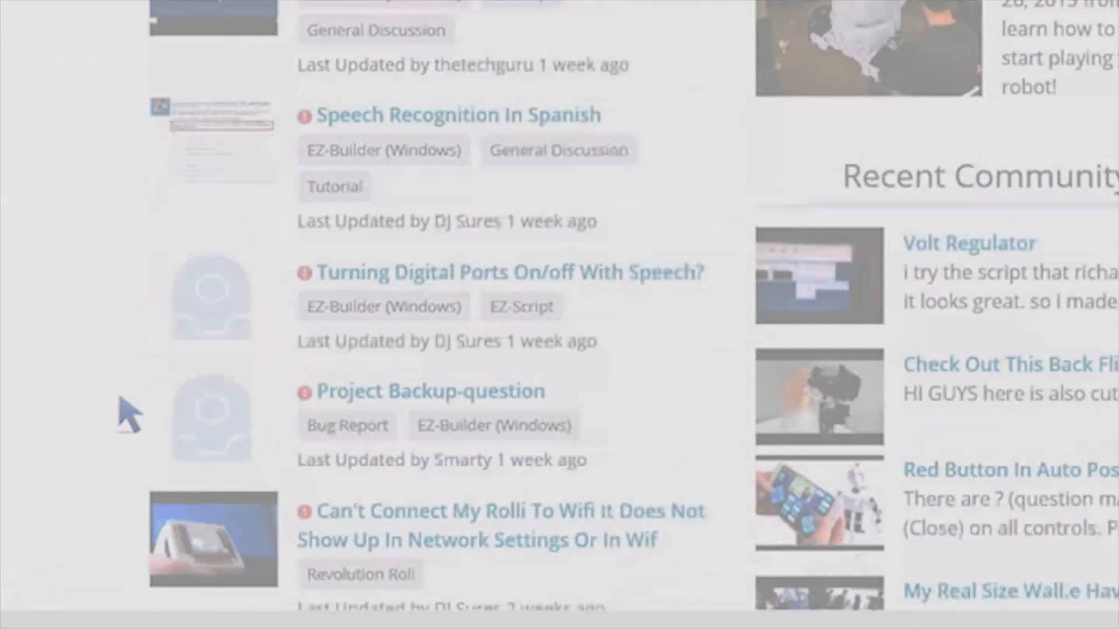